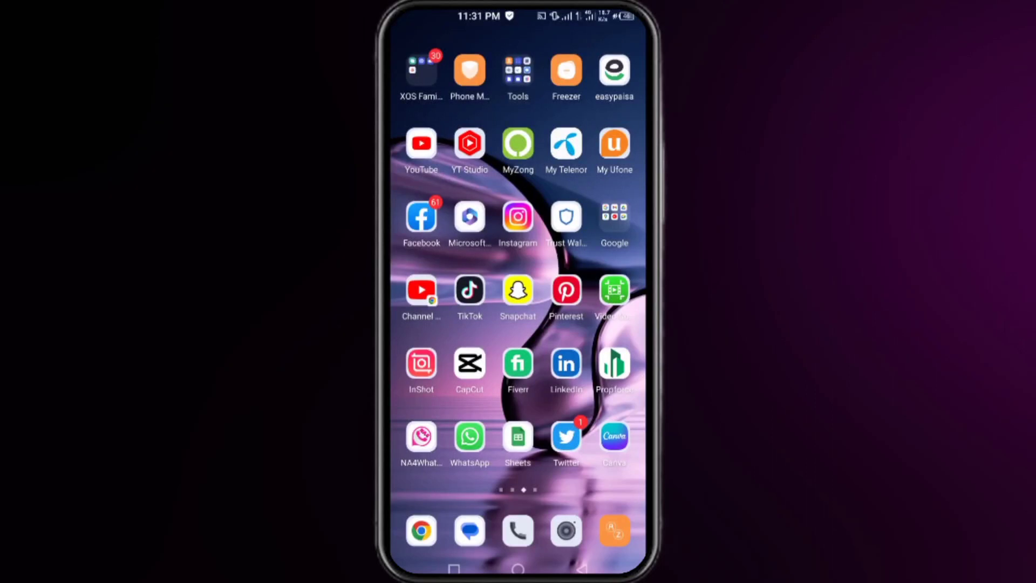
# Get into the Twitter app from the phone's home screen.
pyautogui.click(566, 436)
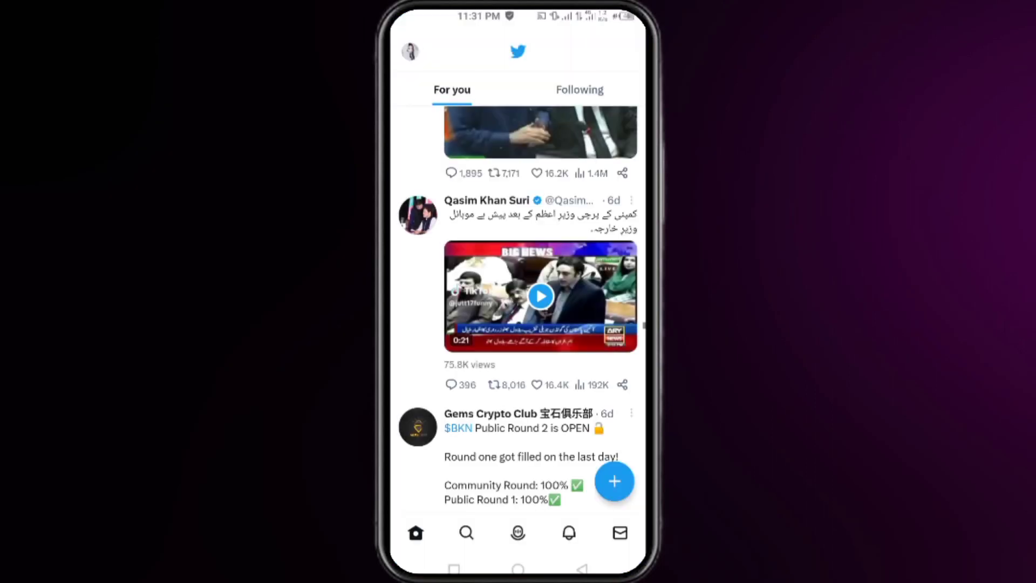
pyautogui.scroll(-3)
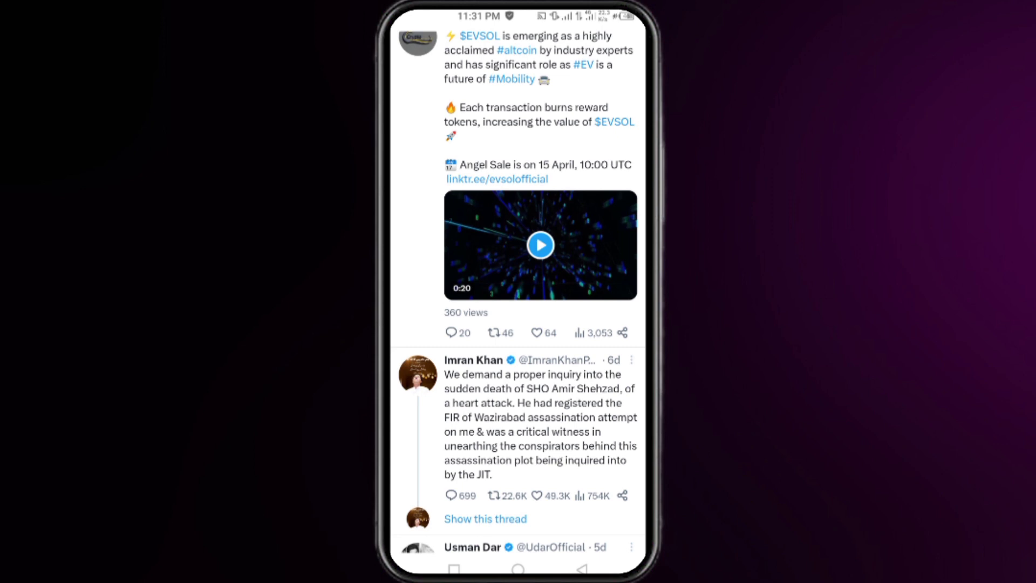
pyautogui.scroll(-3)
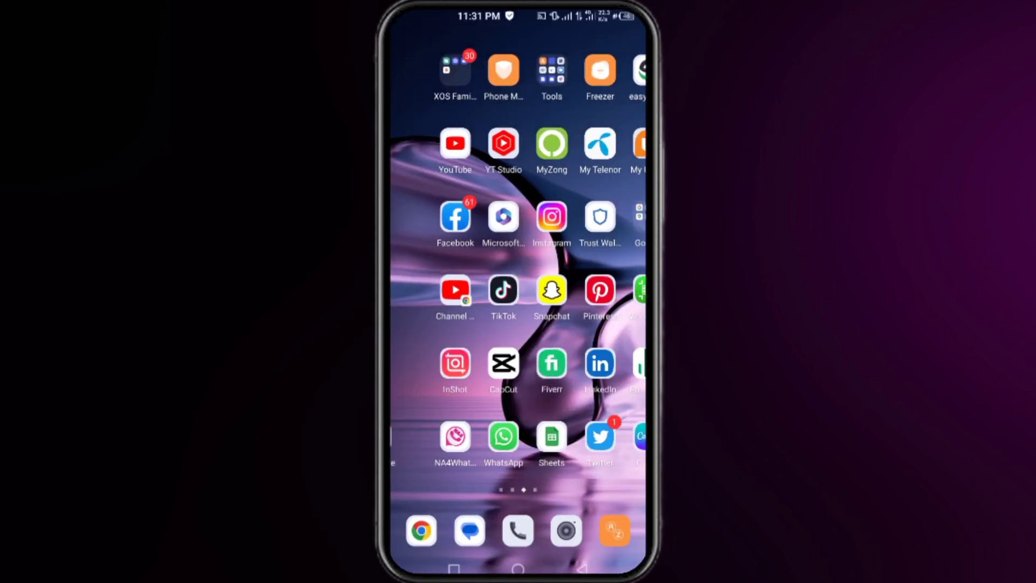
pyautogui.hscroll(-3)
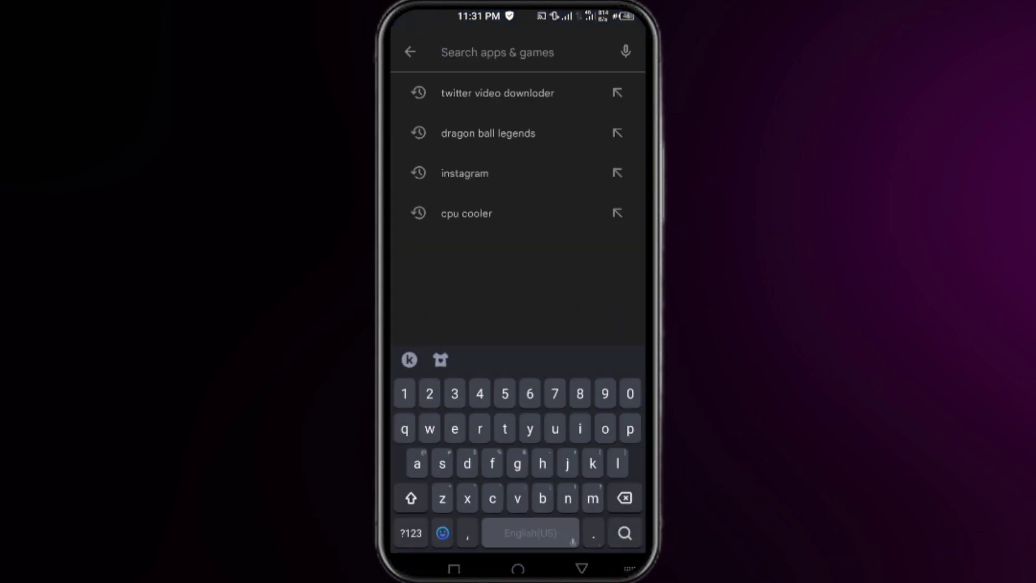
pyautogui.write('twi')
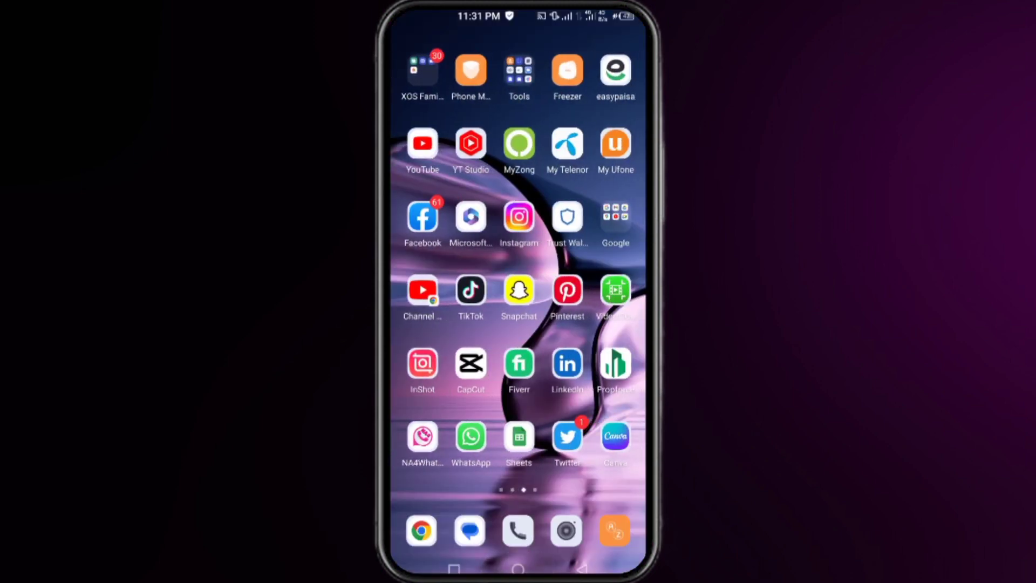
pyautogui.hscroll(-3)
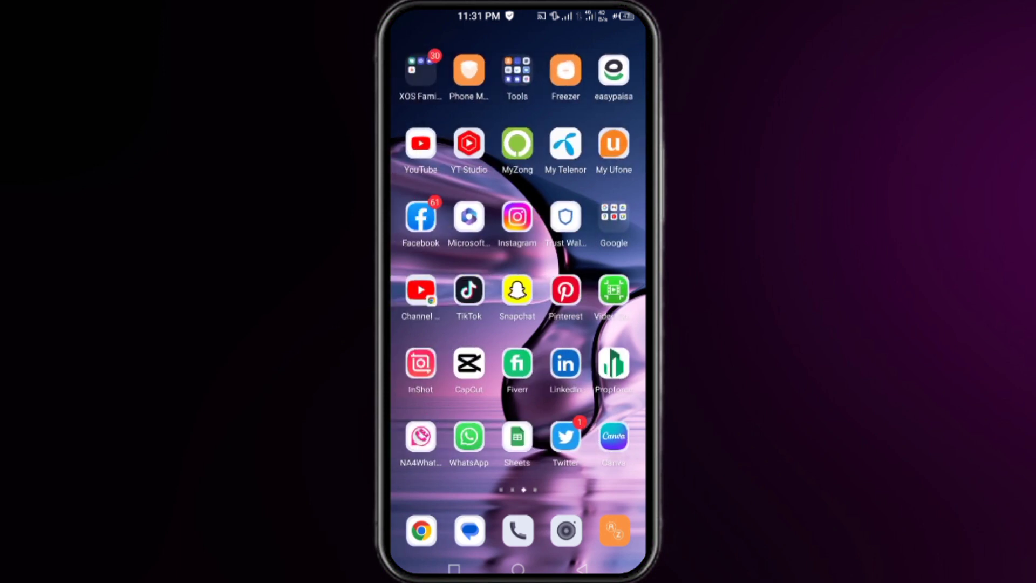
pyautogui.click(564, 436)
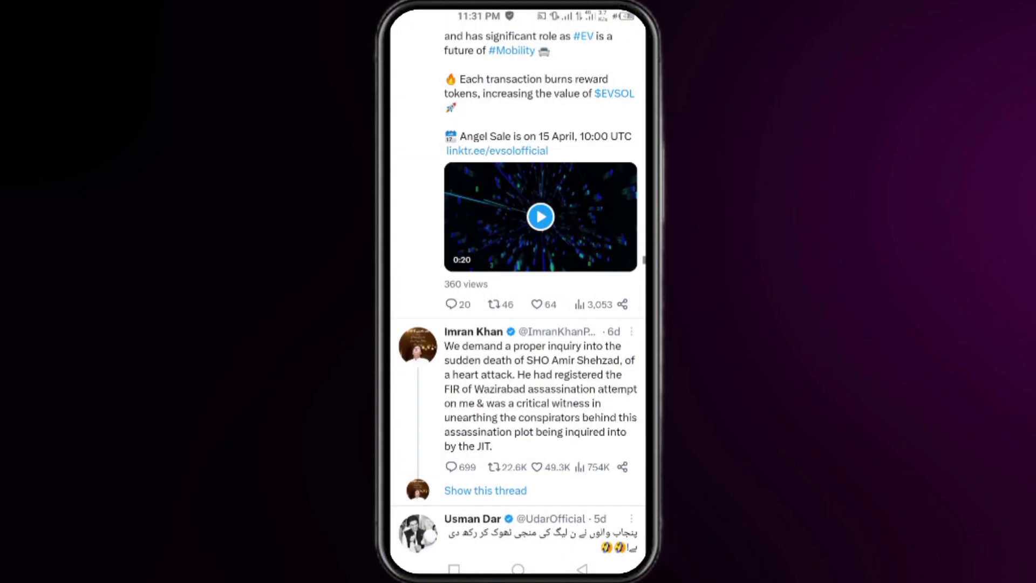
# Copy the link of the Angel Sale video tweet via its Share Tweet sheet.
pyautogui.click(540, 216)
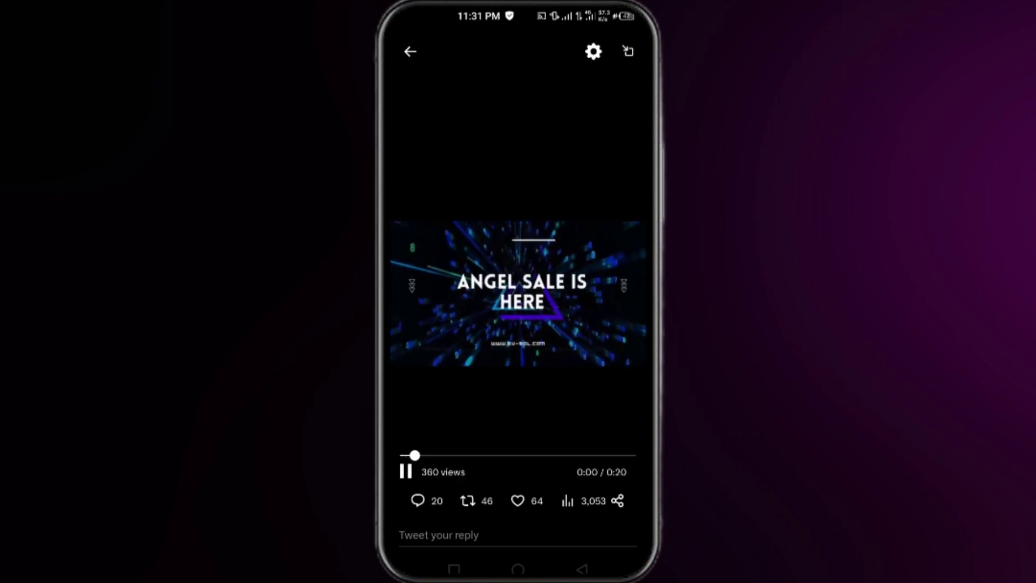
pyautogui.click(615, 500)
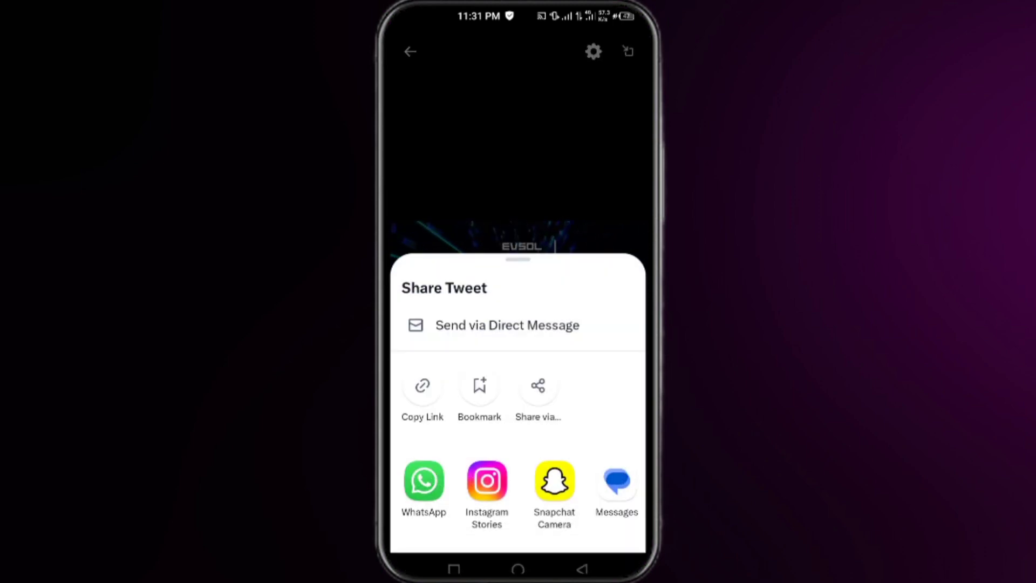
pyautogui.click(538, 386)
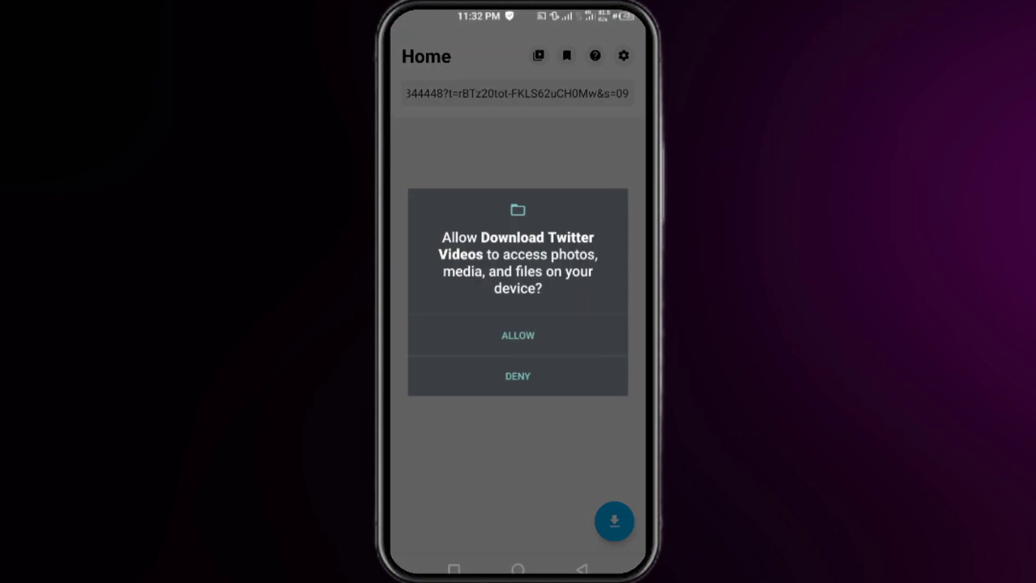
# Allow media access, fetch the pasted tweet's video and download it in HD 1280x720.
pyautogui.click(517, 335)
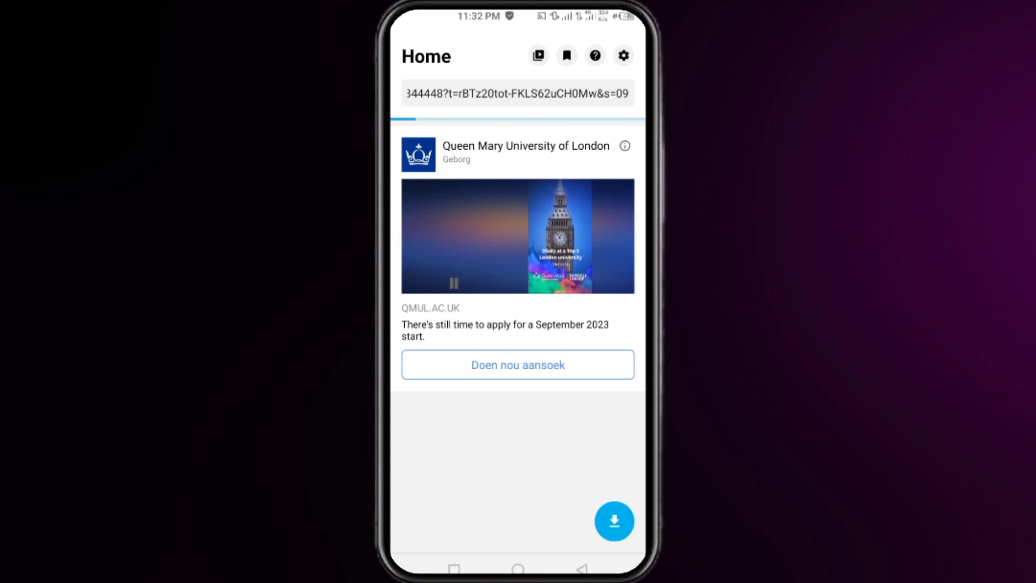
pyautogui.click(614, 521)
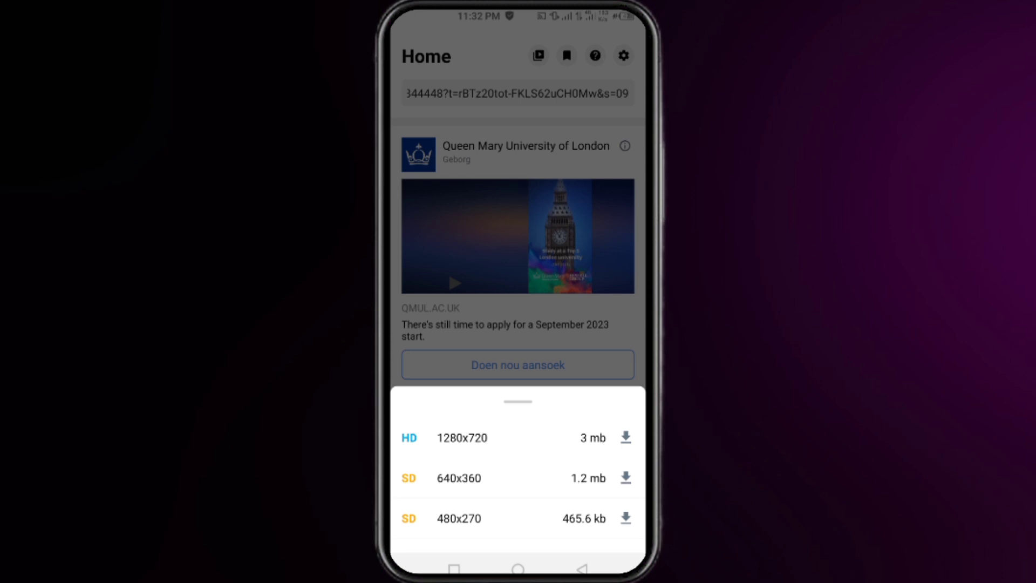
pyautogui.click(625, 437)
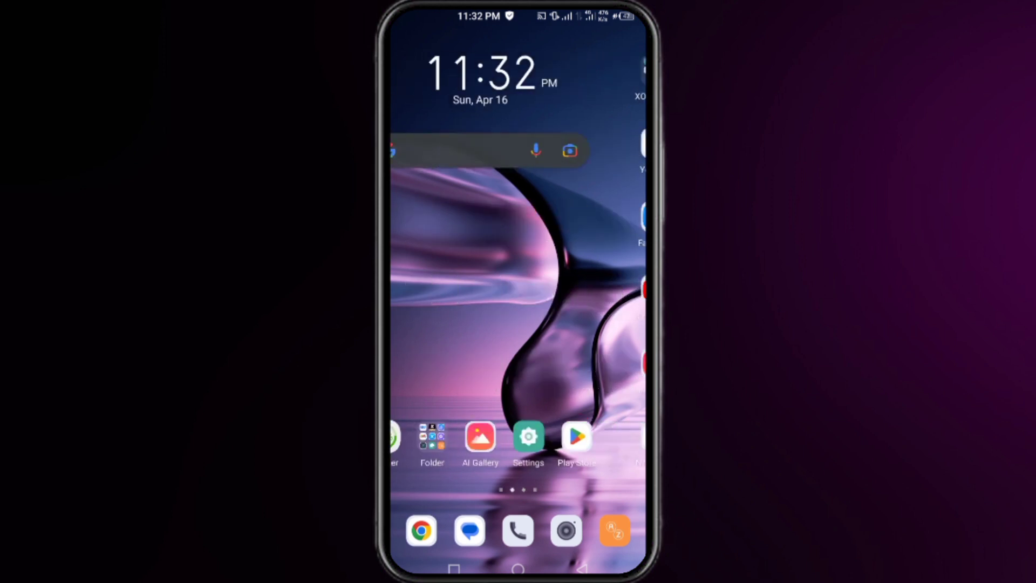
# Show the phone's photo and video albums in AI Gallery.
pyautogui.click(479, 437)
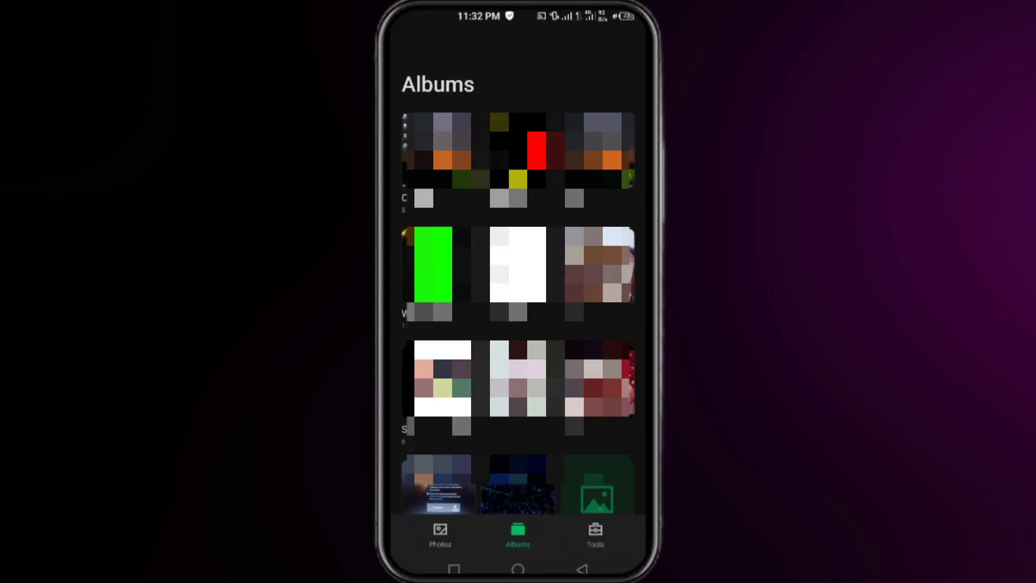